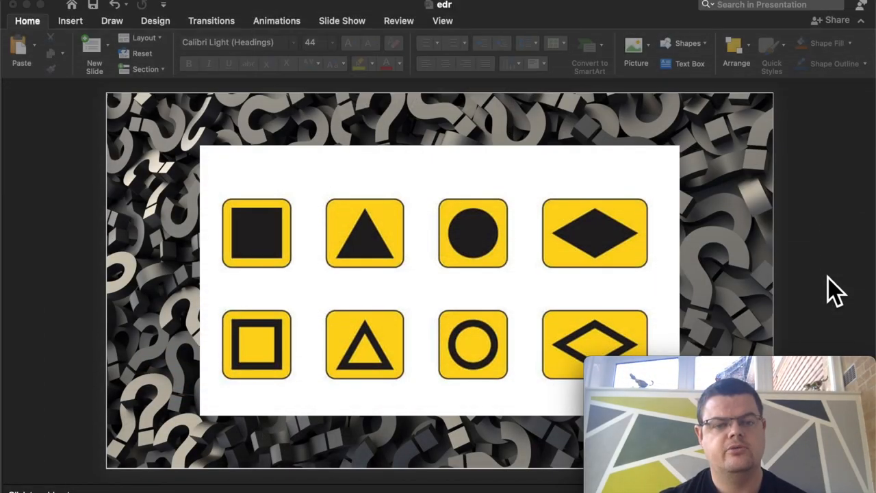
pyautogui.moveTo(438, 260)
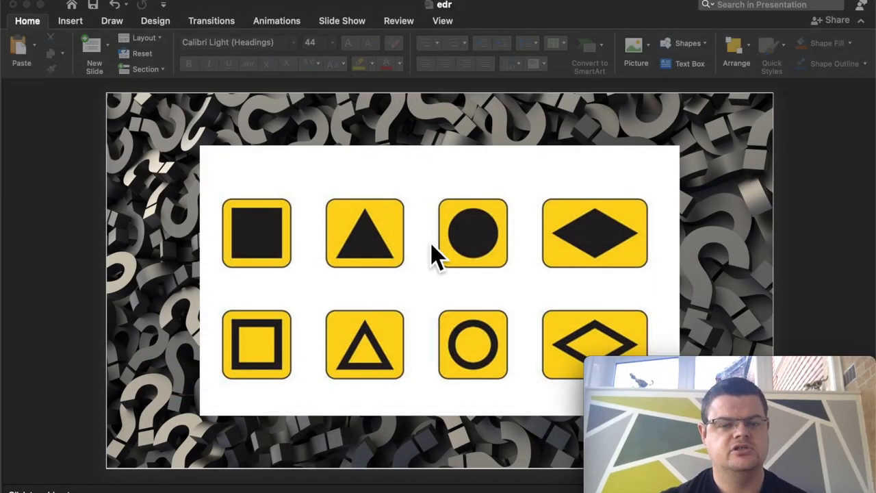
pyautogui.moveTo(591, 277)
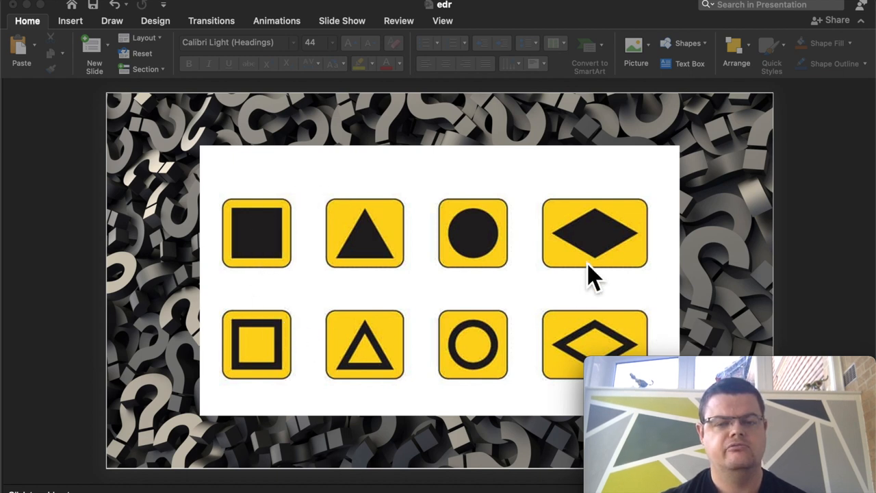
pyautogui.moveTo(408, 335)
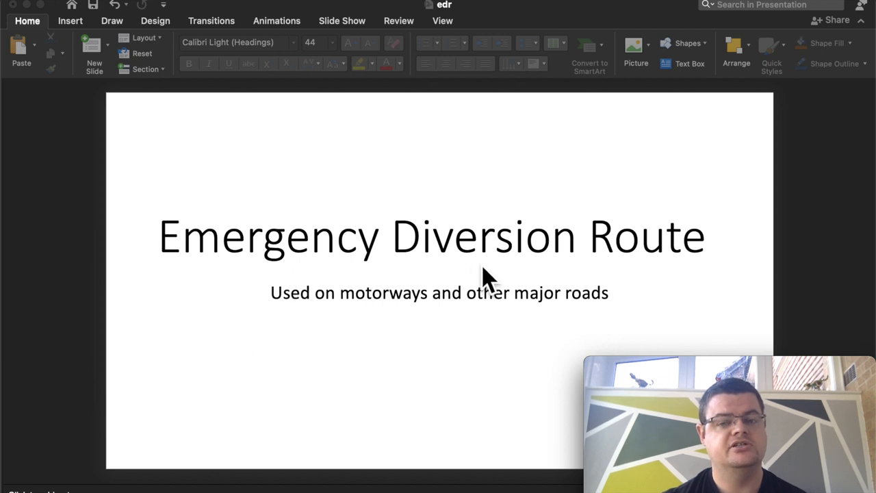
pyautogui.moveTo(372, 340)
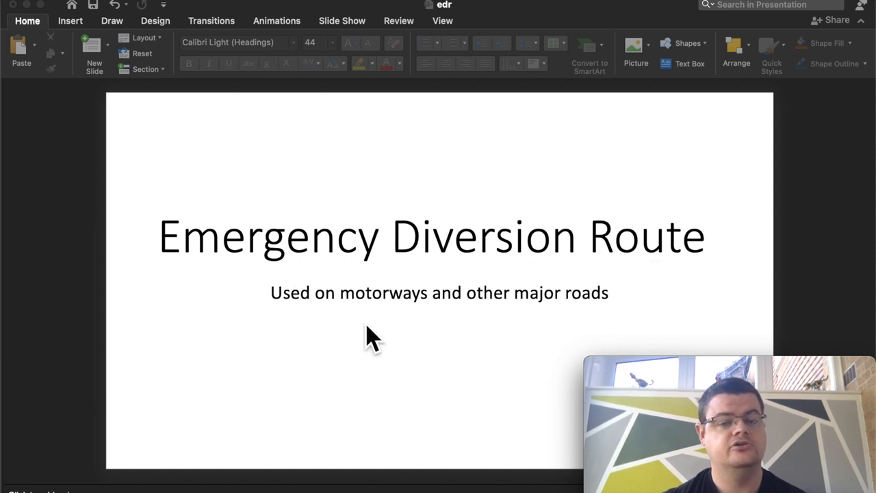
pyautogui.moveTo(449, 335)
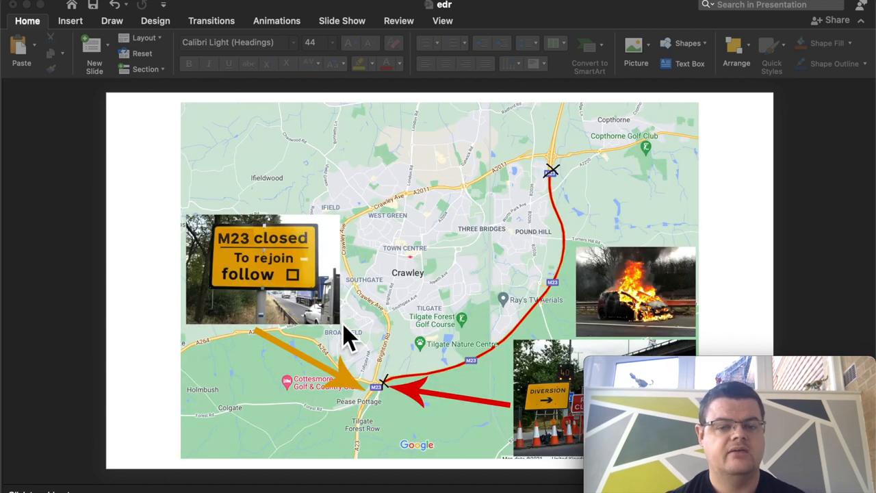
pyautogui.moveTo(386, 408)
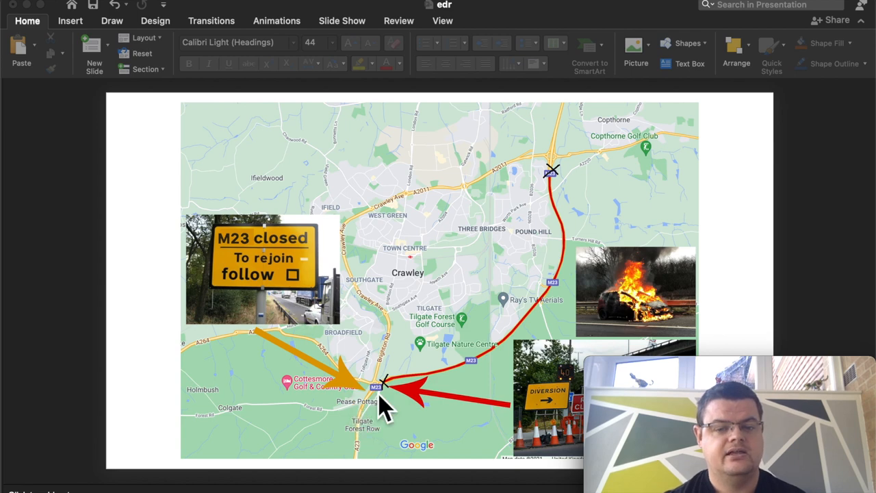
pyautogui.moveTo(383, 386)
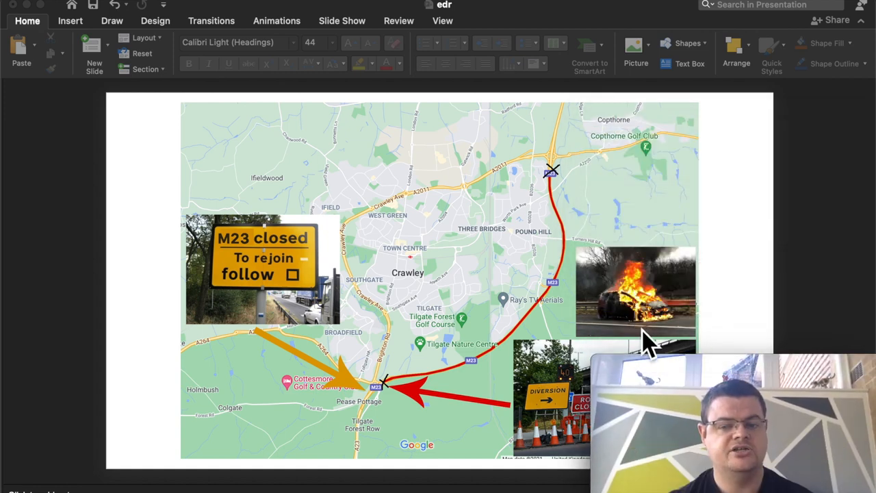
pyautogui.moveTo(403, 404)
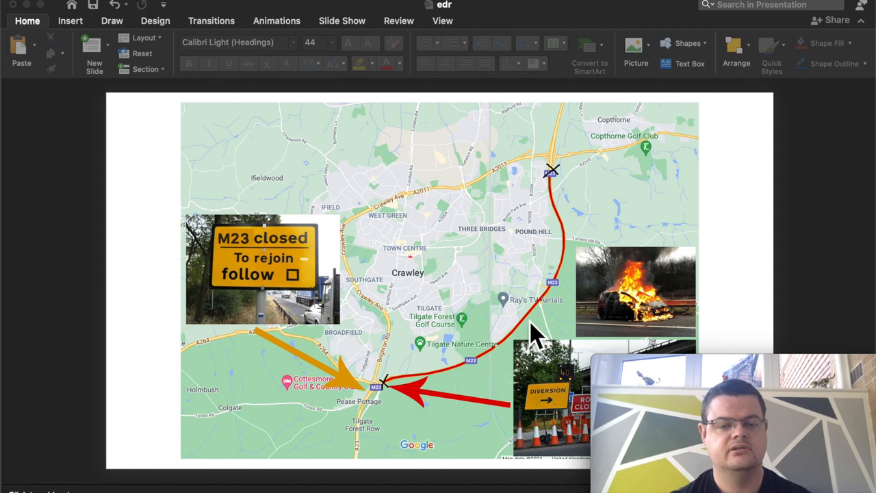
pyautogui.moveTo(304, 353)
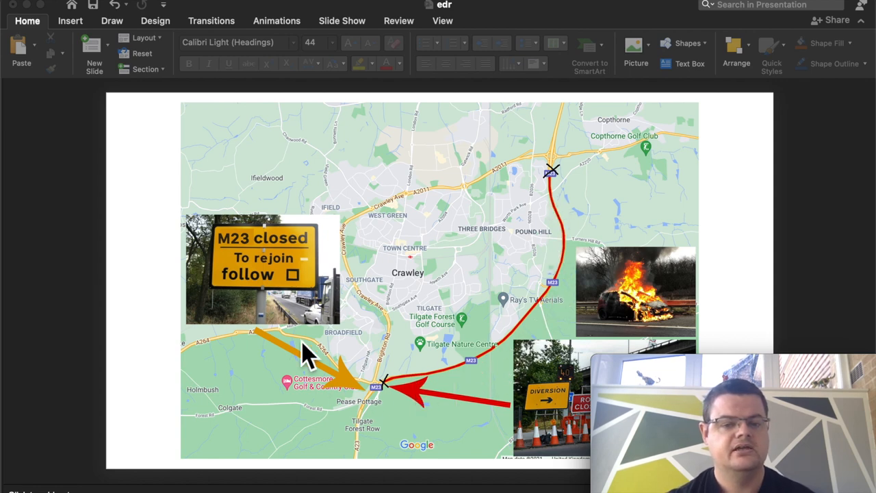
pyautogui.moveTo(232, 263)
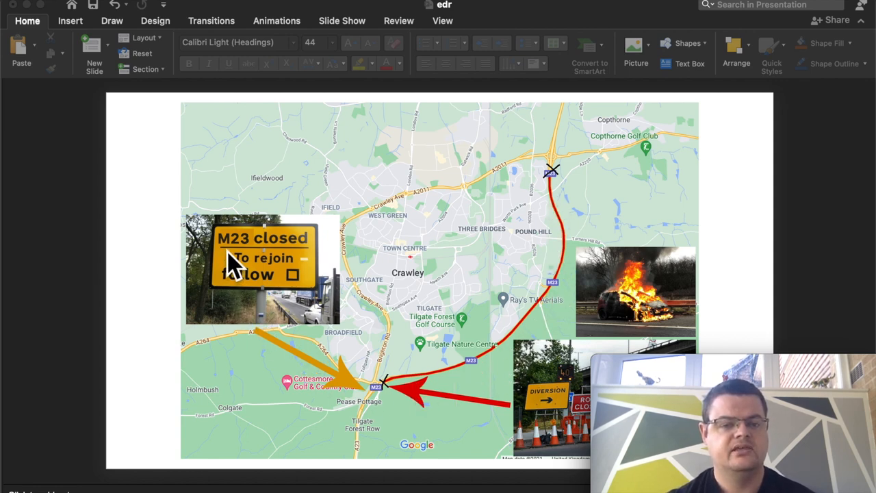
pyautogui.moveTo(301, 263)
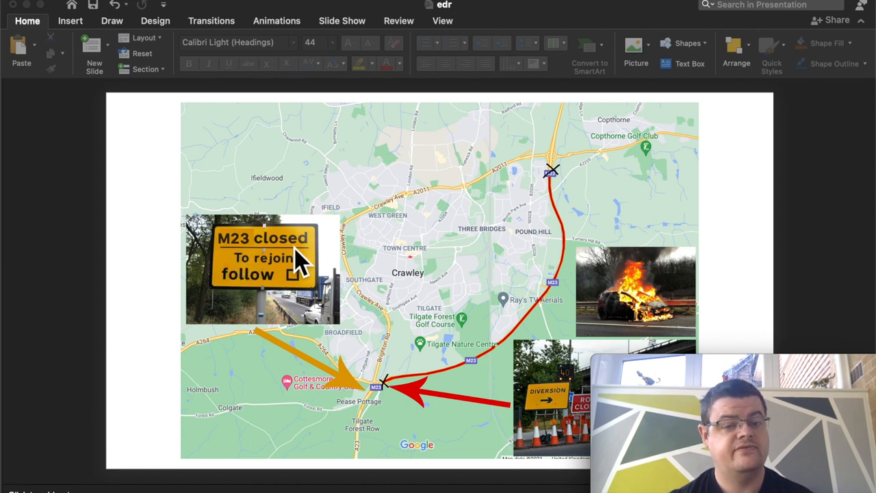
pyautogui.moveTo(246, 280)
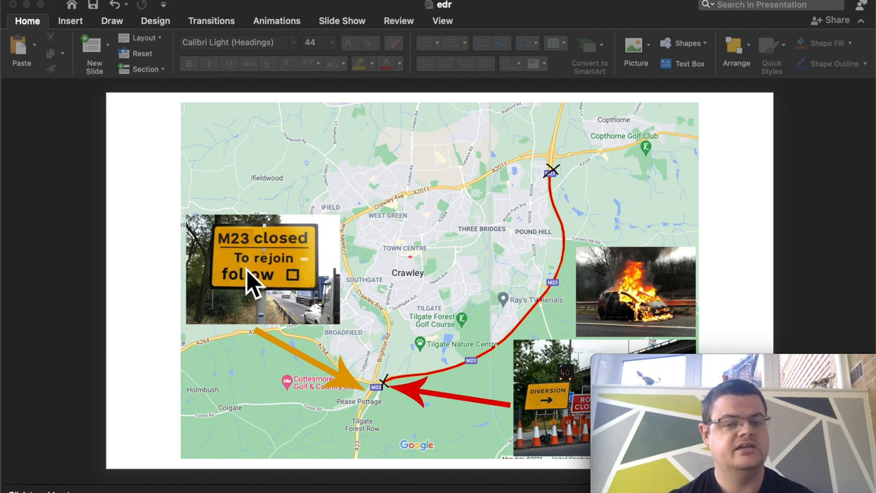
pyautogui.moveTo(304, 308)
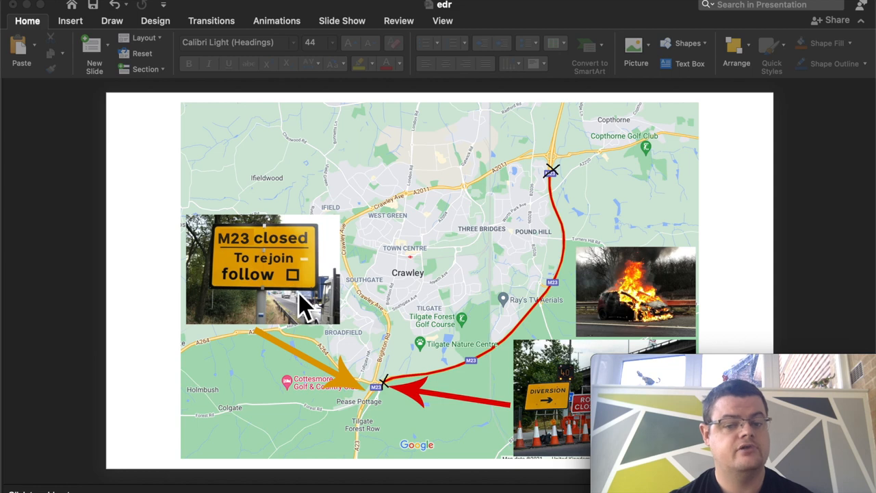
pyautogui.moveTo(308, 317)
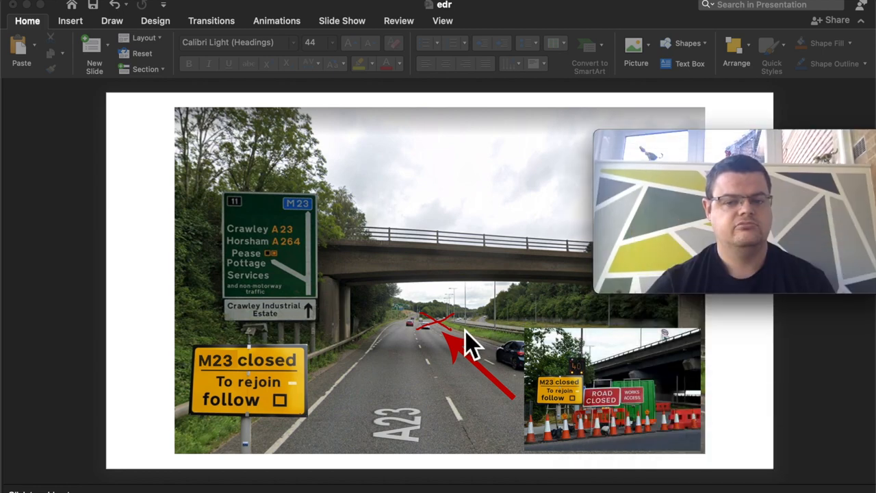
pyautogui.moveTo(441, 336)
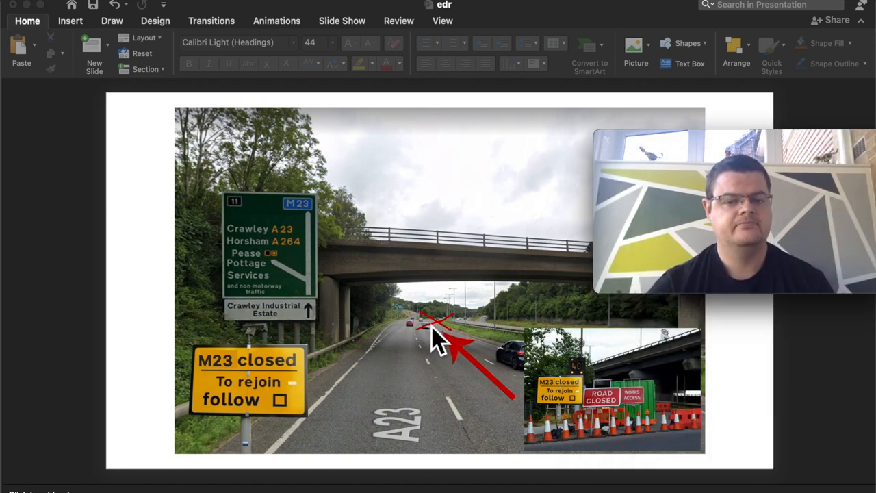
pyautogui.moveTo(230, 394)
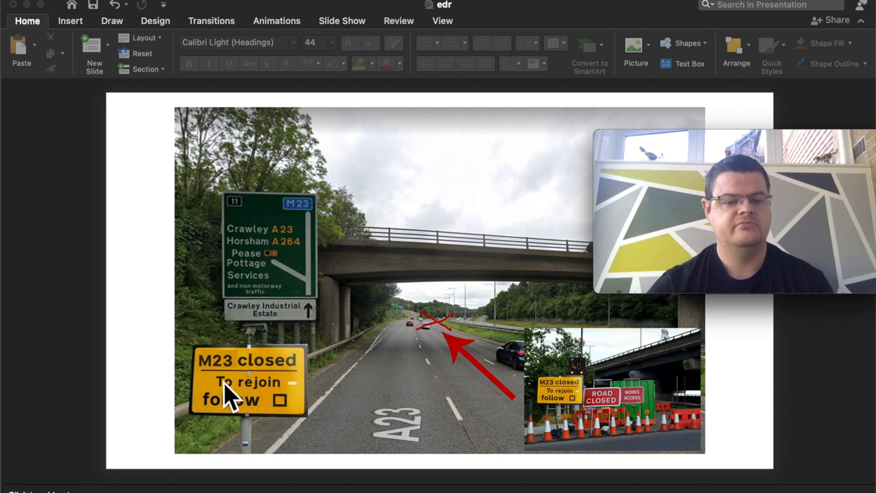
pyautogui.moveTo(258, 400)
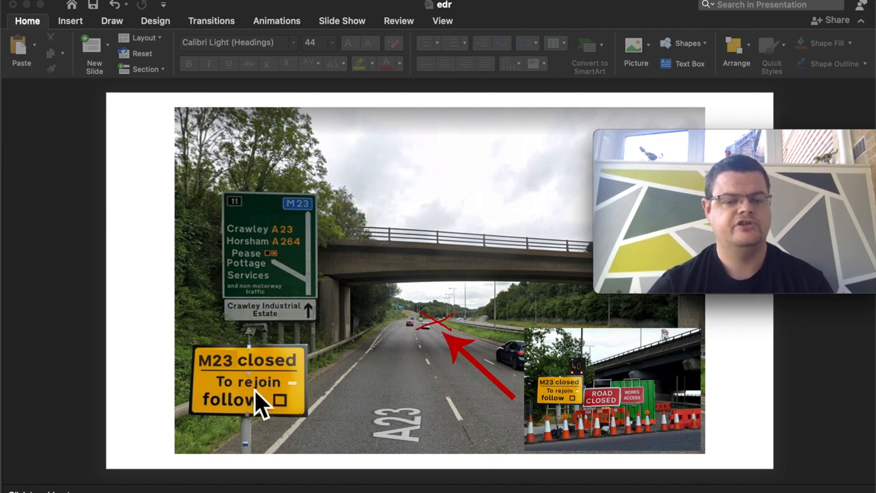
pyautogui.moveTo(288, 274)
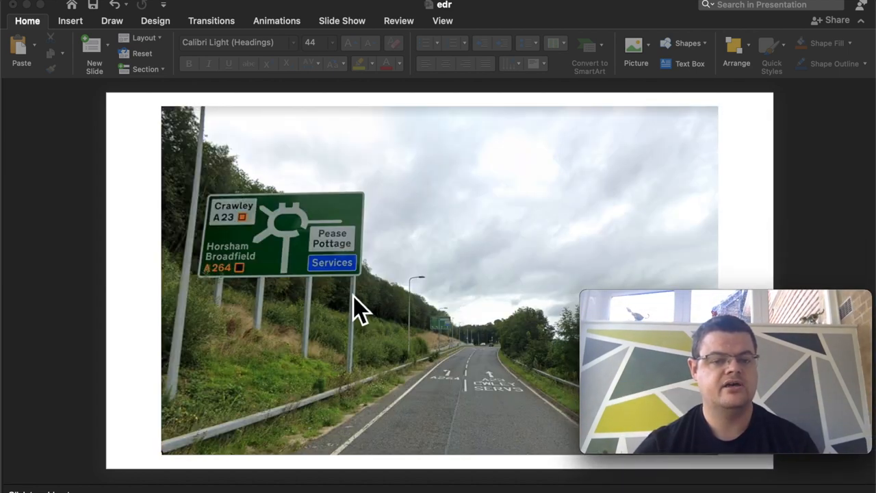
pyautogui.moveTo(260, 260)
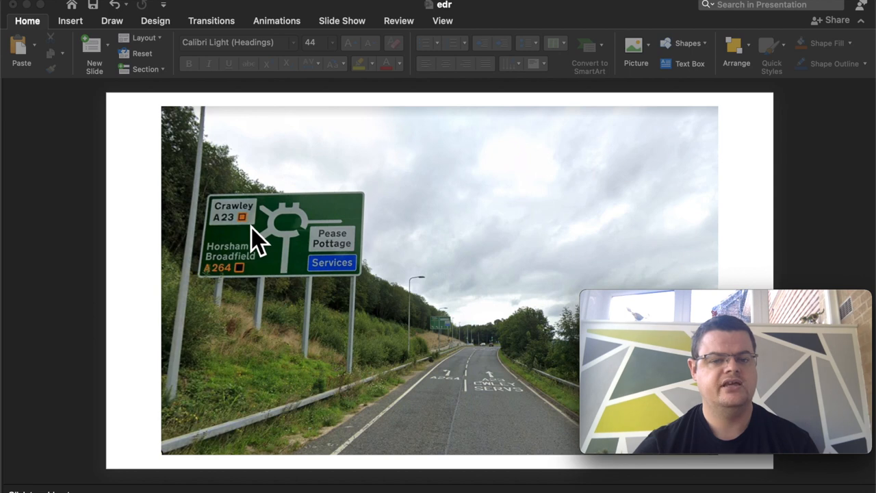
pyautogui.moveTo(503, 404)
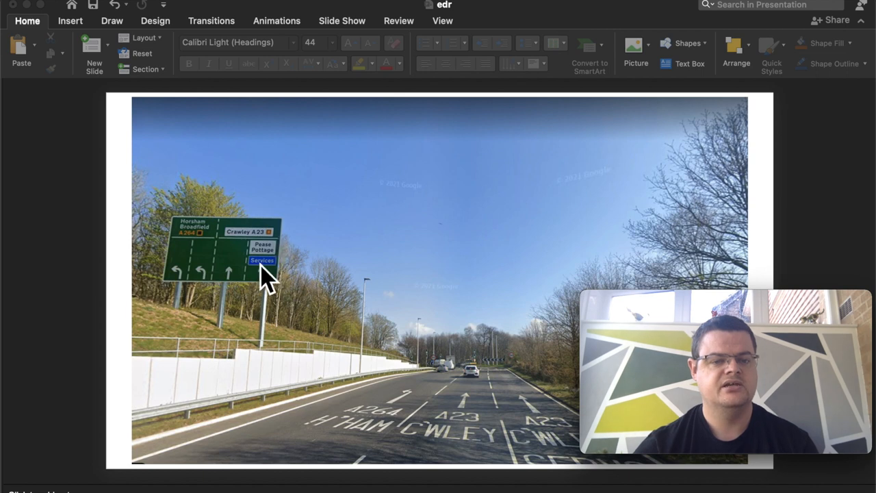
pyautogui.moveTo(268, 290)
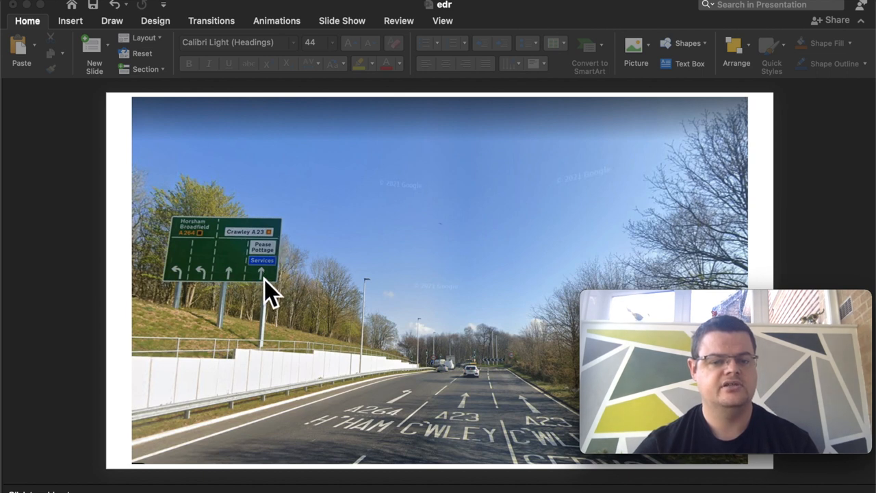
pyautogui.moveTo(369, 329)
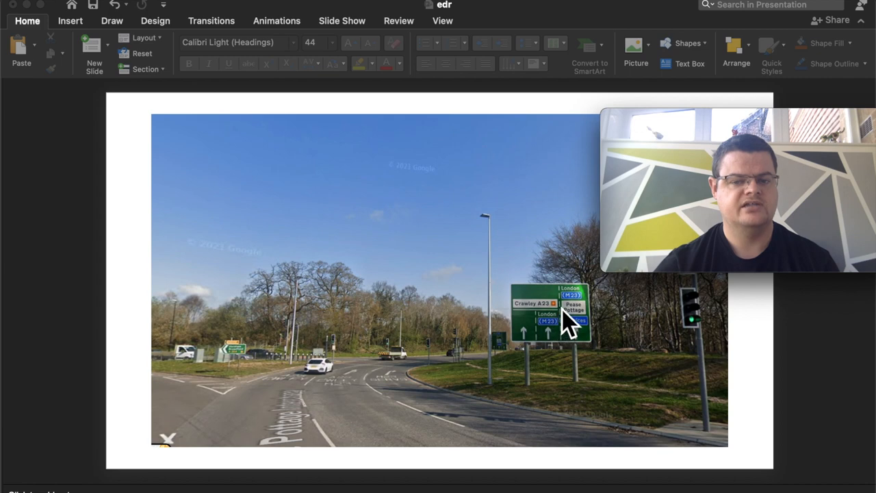
pyautogui.moveTo(554, 358)
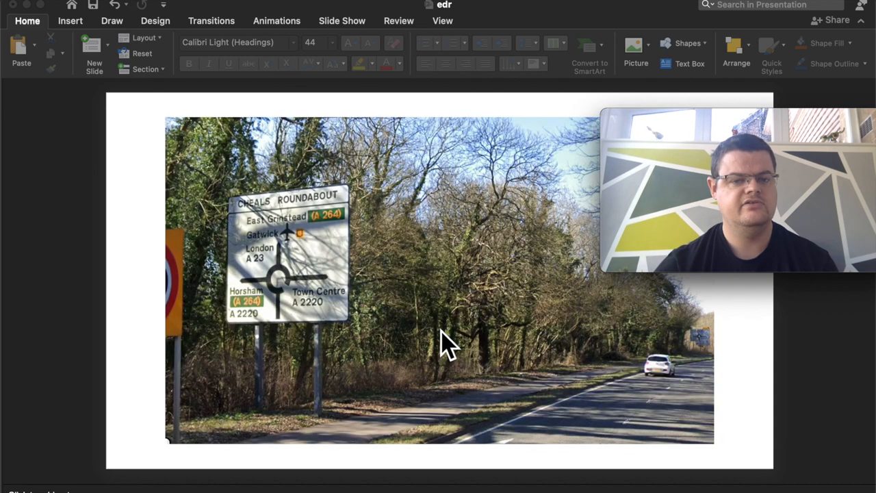
pyautogui.moveTo(304, 287)
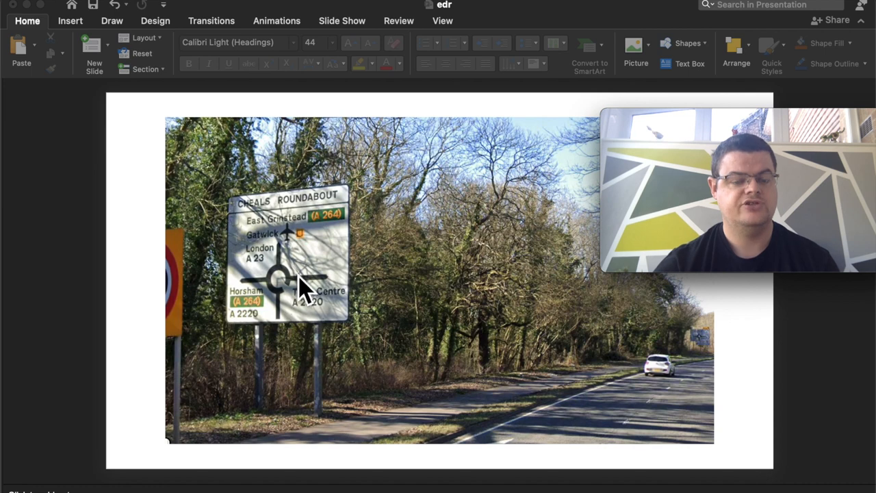
pyautogui.moveTo(290, 249)
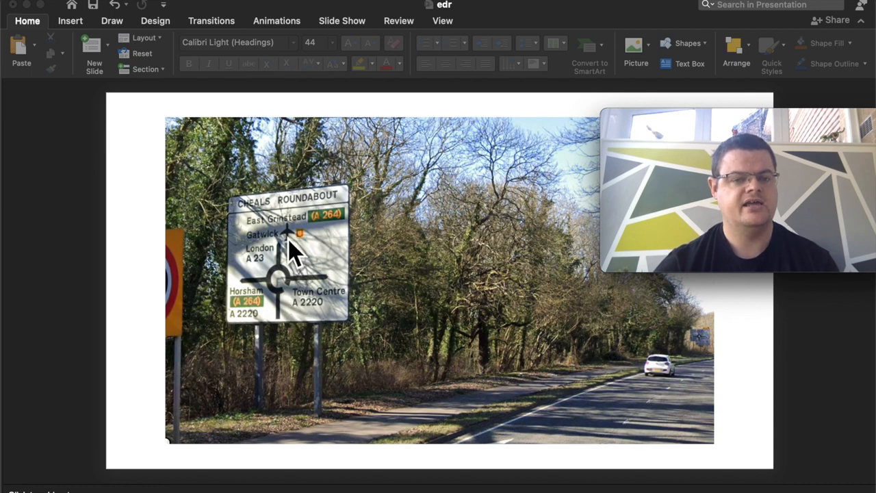
pyautogui.moveTo(301, 284)
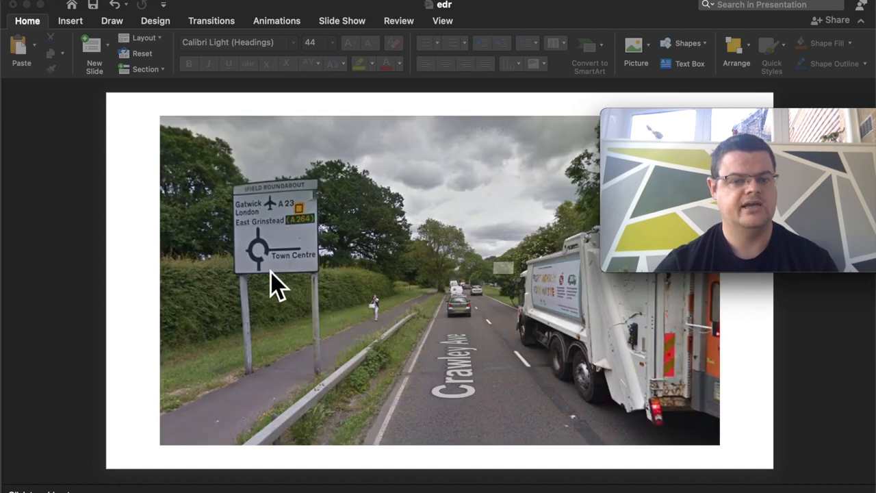
pyautogui.moveTo(267, 219)
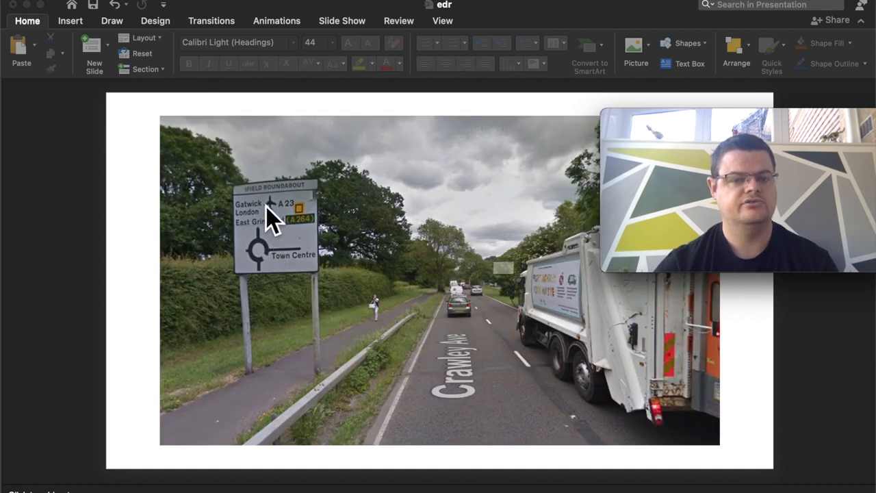
pyautogui.moveTo(304, 230)
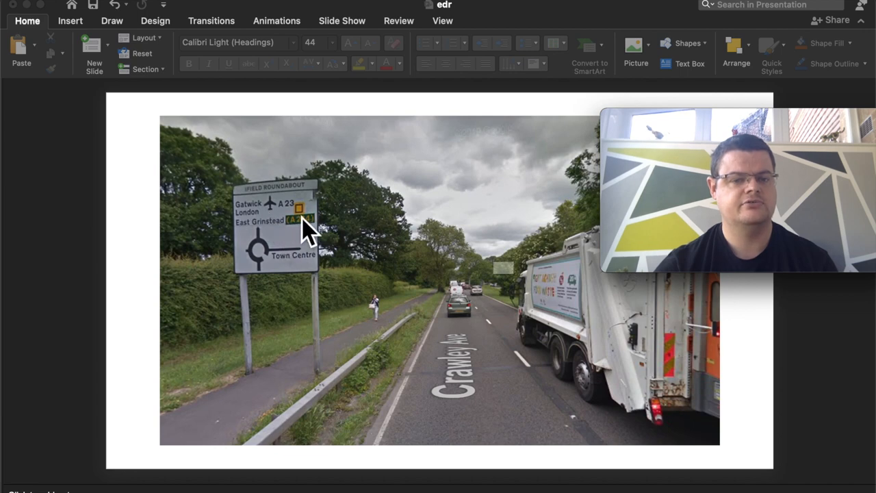
pyautogui.moveTo(288, 263)
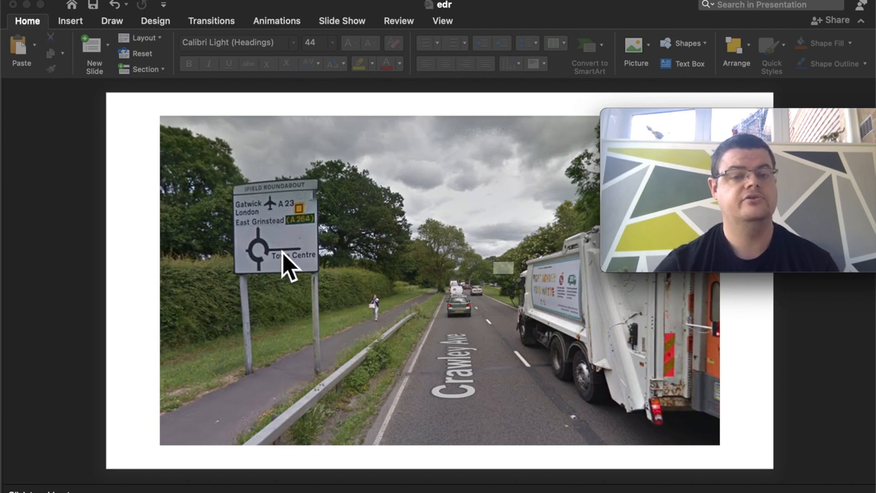
pyautogui.moveTo(321, 294)
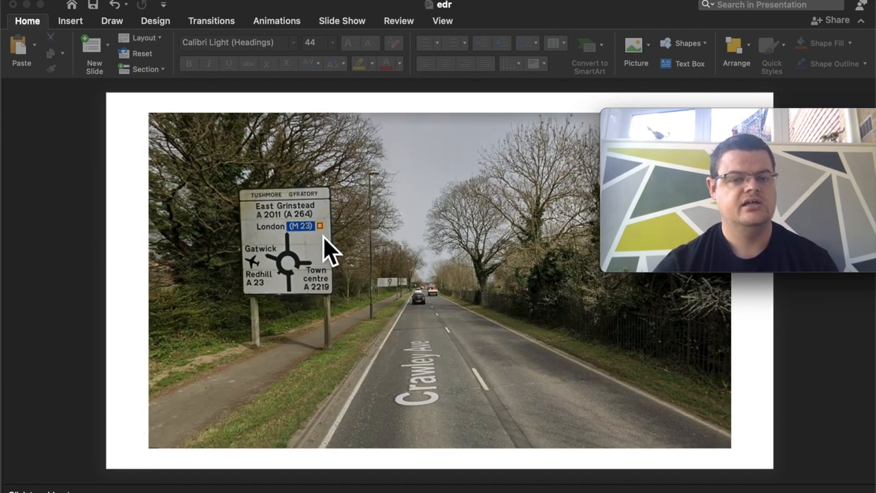
pyautogui.moveTo(317, 249)
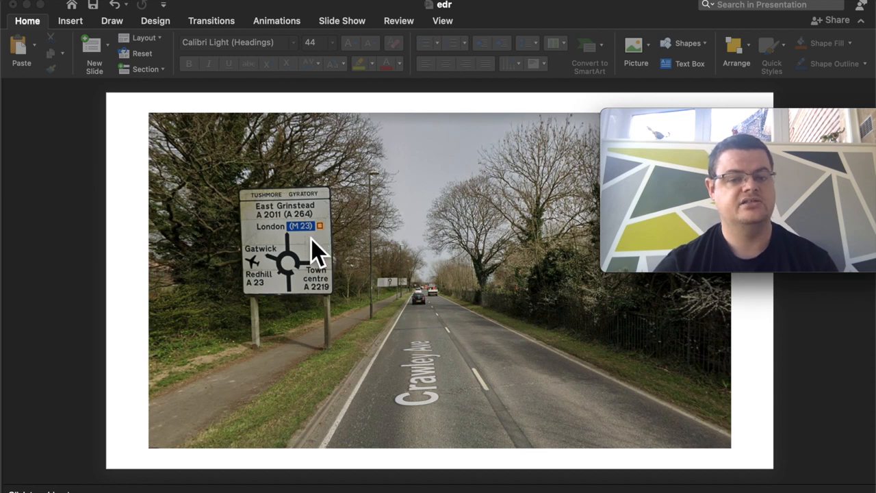
pyautogui.moveTo(331, 243)
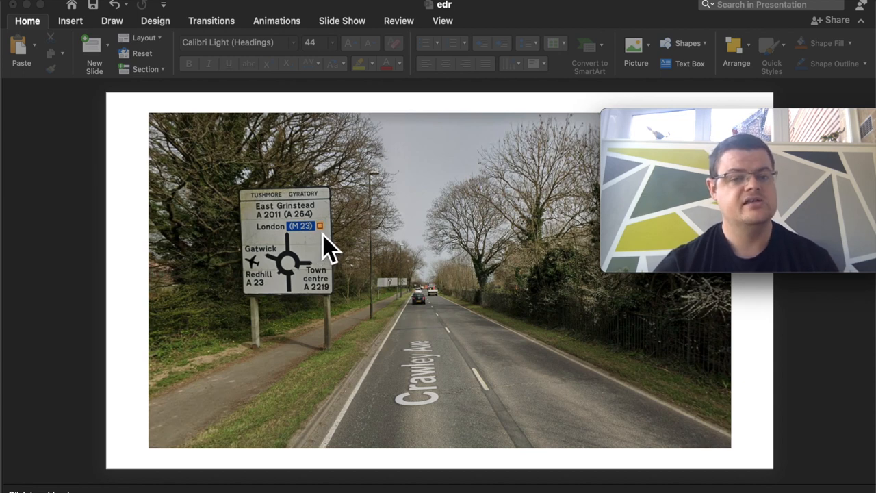
pyautogui.moveTo(317, 253)
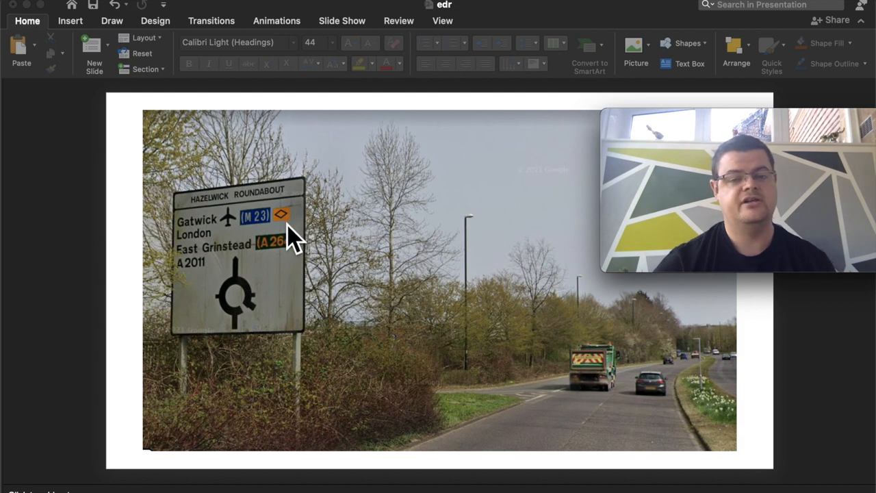
pyautogui.moveTo(277, 244)
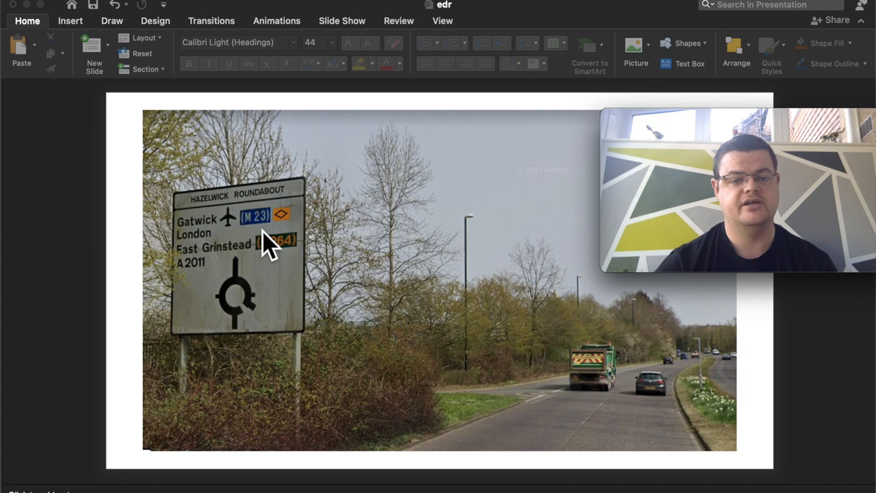
pyautogui.moveTo(308, 307)
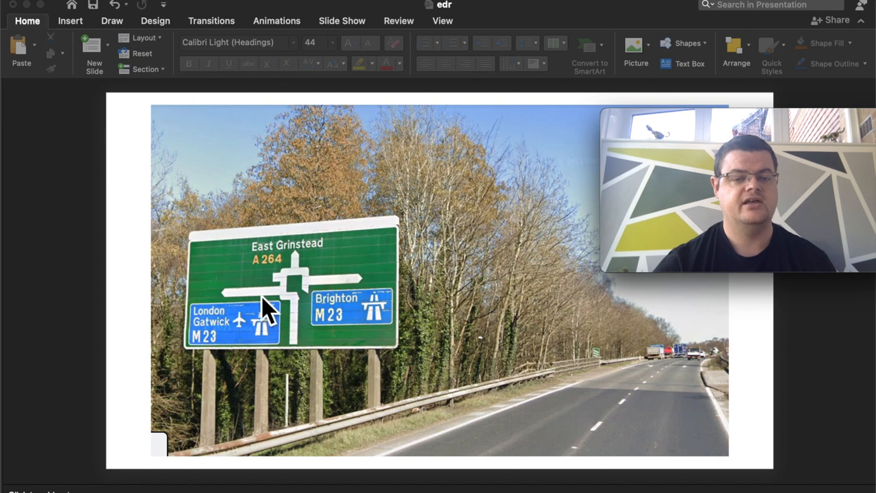
pyautogui.moveTo(363, 322)
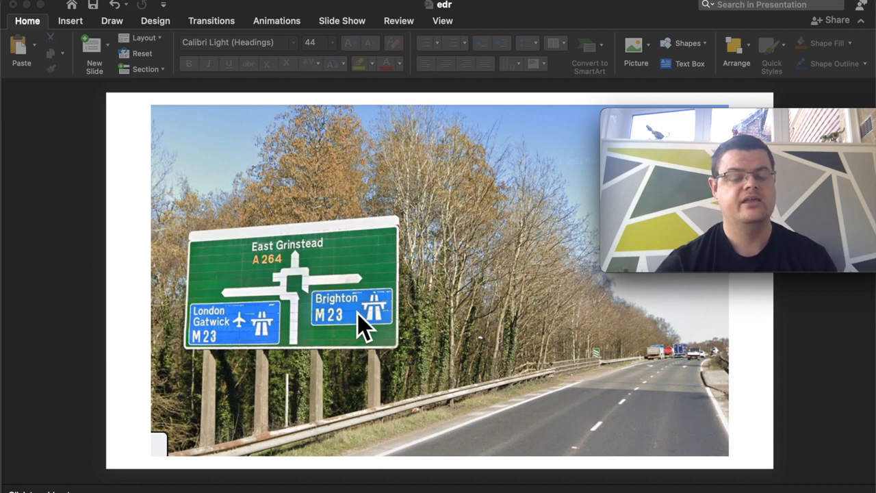
pyautogui.moveTo(236, 336)
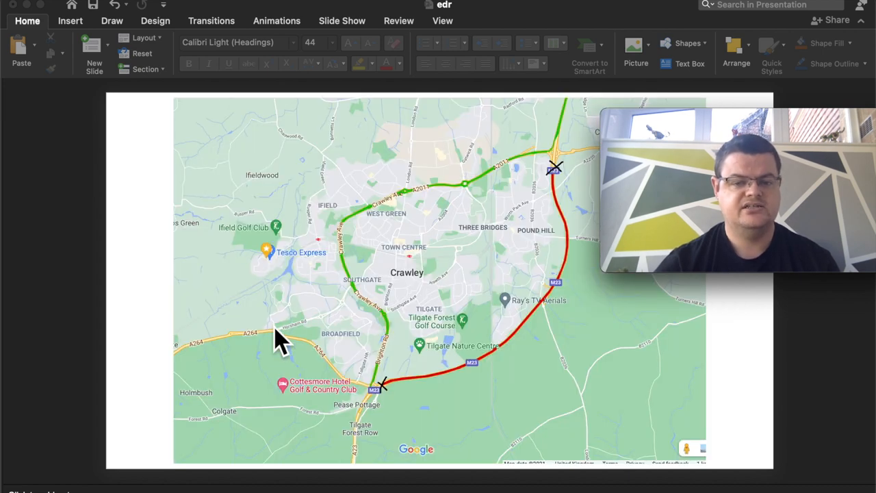
pyautogui.moveTo(404, 397)
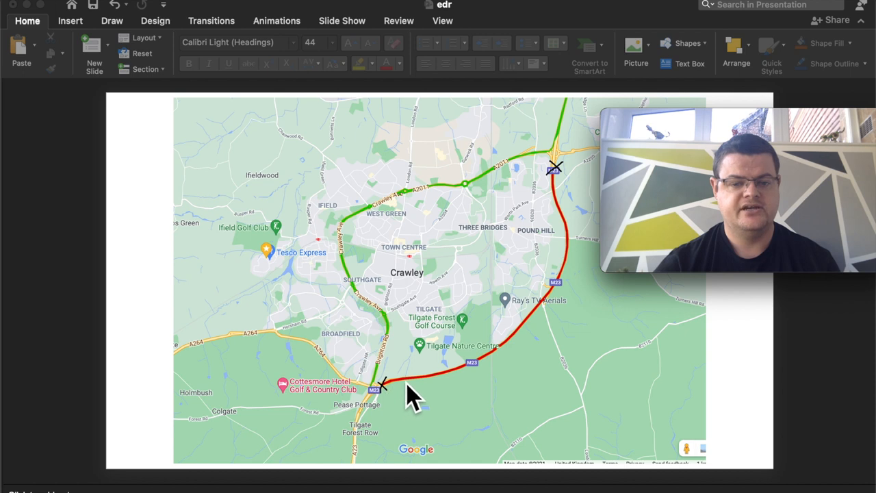
pyautogui.moveTo(547, 332)
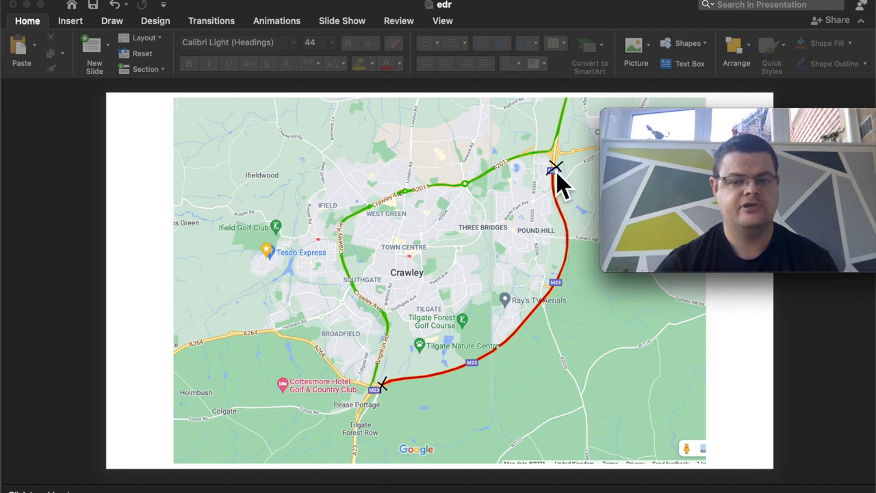
pyautogui.moveTo(381, 422)
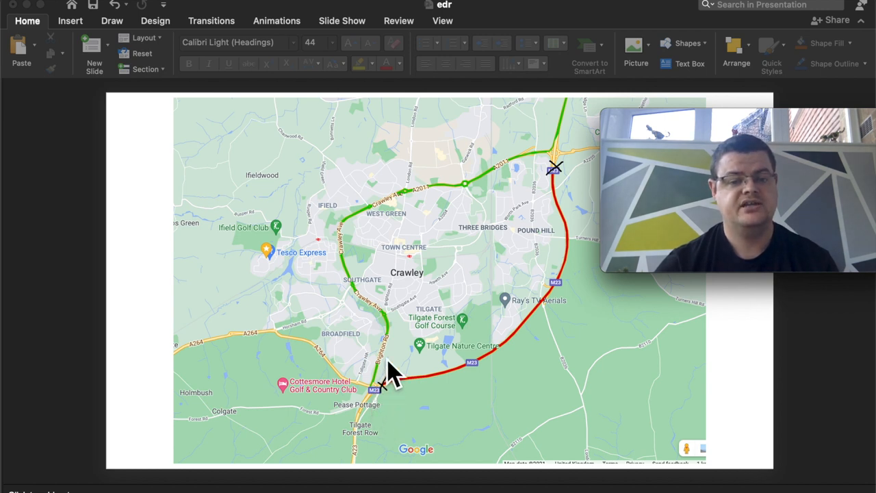
pyautogui.moveTo(350, 283)
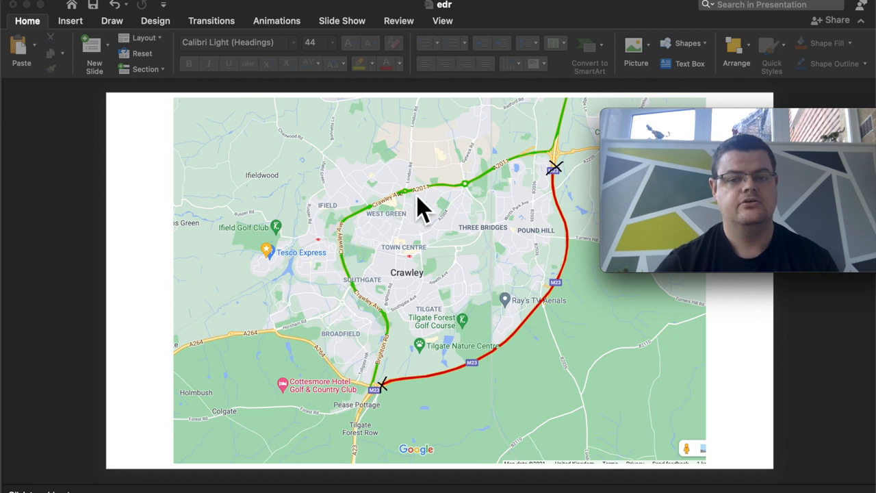
pyautogui.moveTo(554, 171)
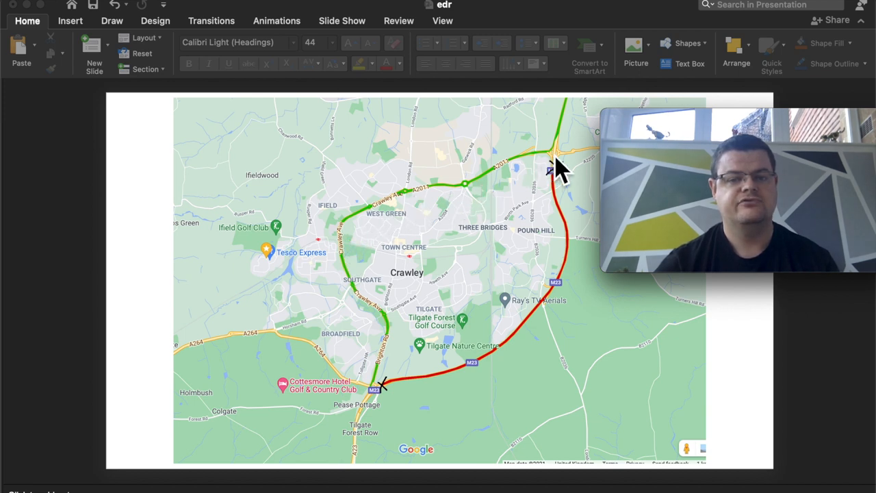
pyautogui.moveTo(465, 280)
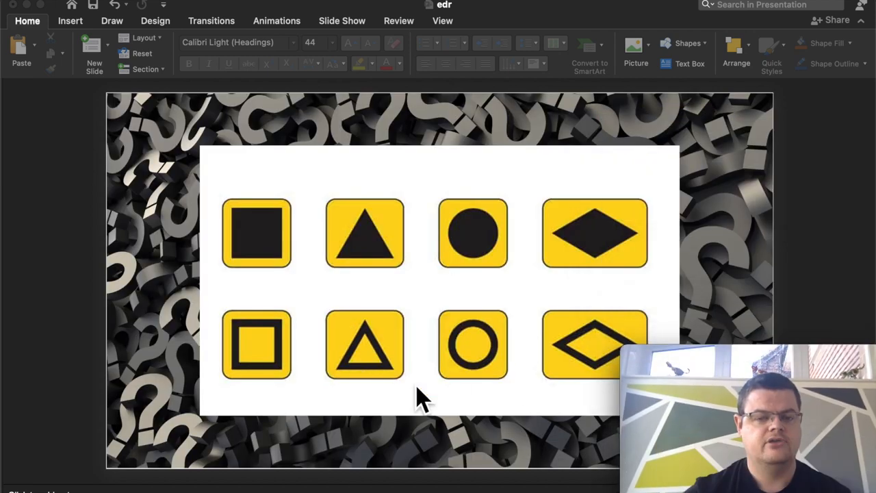
pyautogui.moveTo(308, 418)
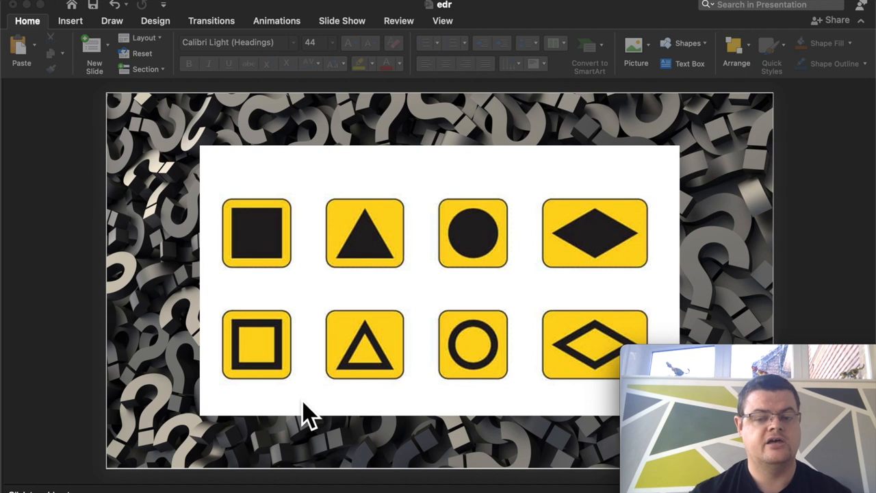